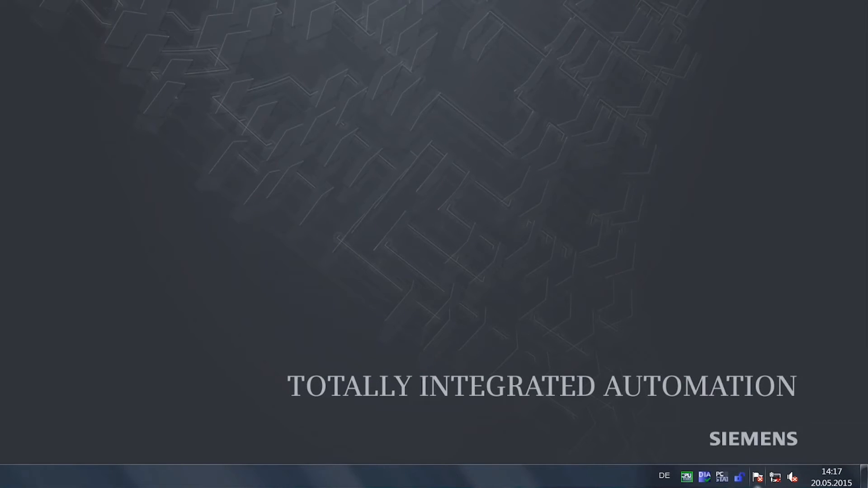
mouse_move(738, 477)
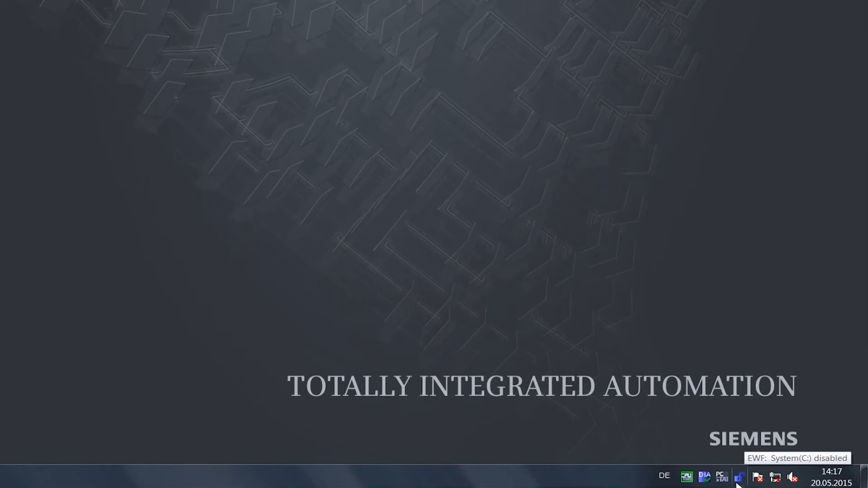
mouse_move(720, 452)
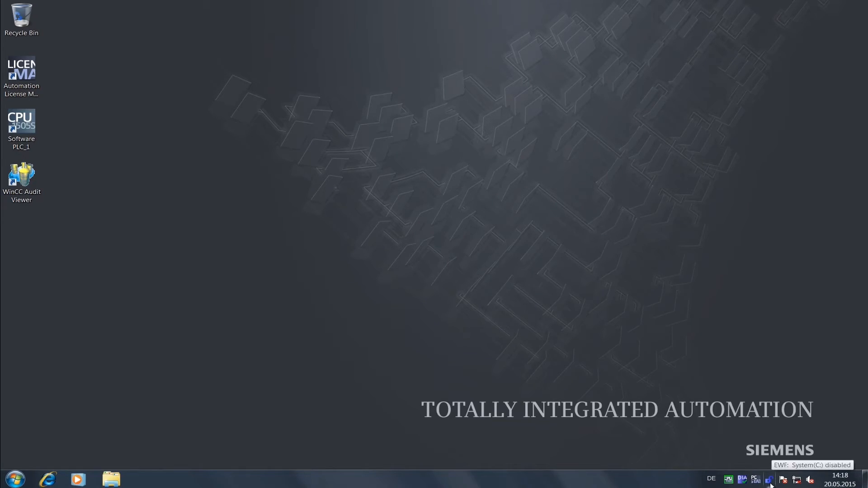
Run Command Prompt from Accessories as administrator, approving elevation with the admin password
right_click(769, 479)
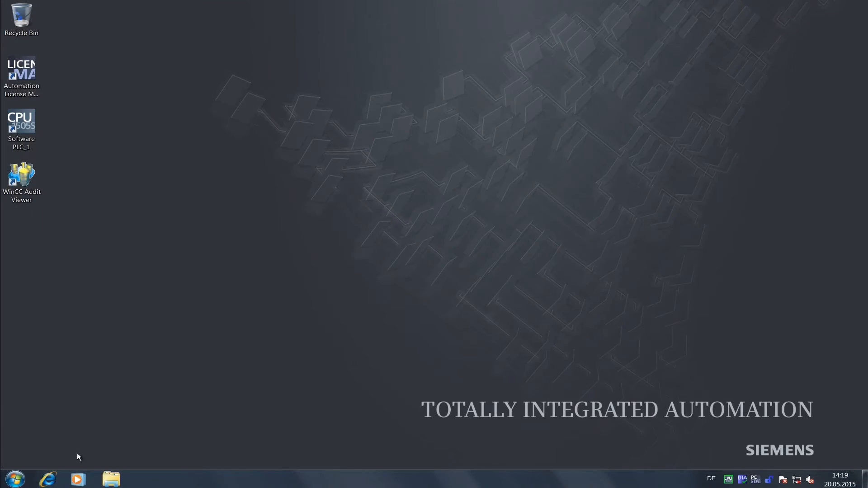
click(14, 479)
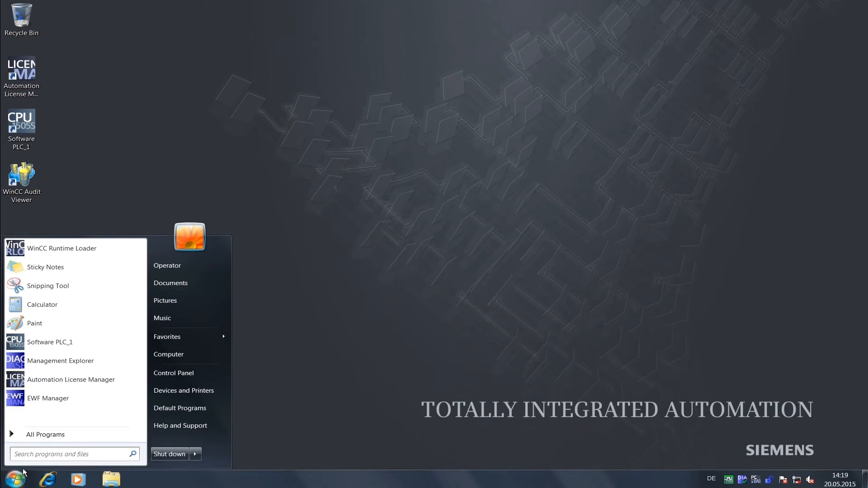
click(45, 434)
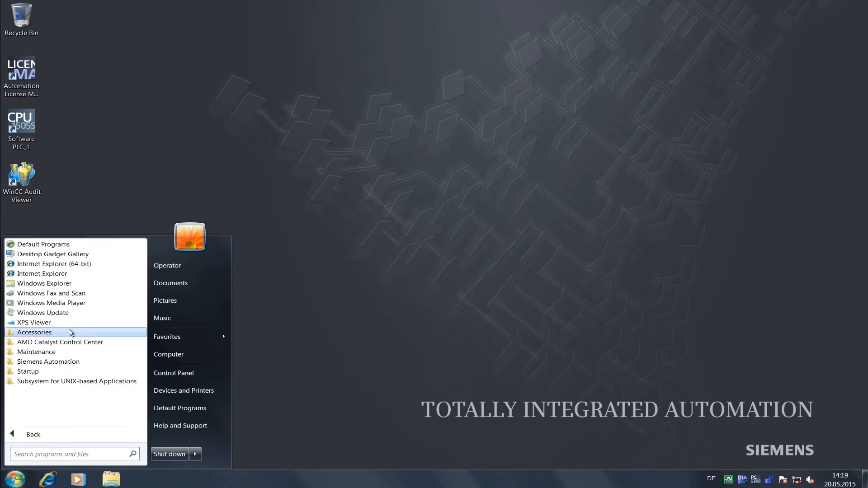
click(34, 332)
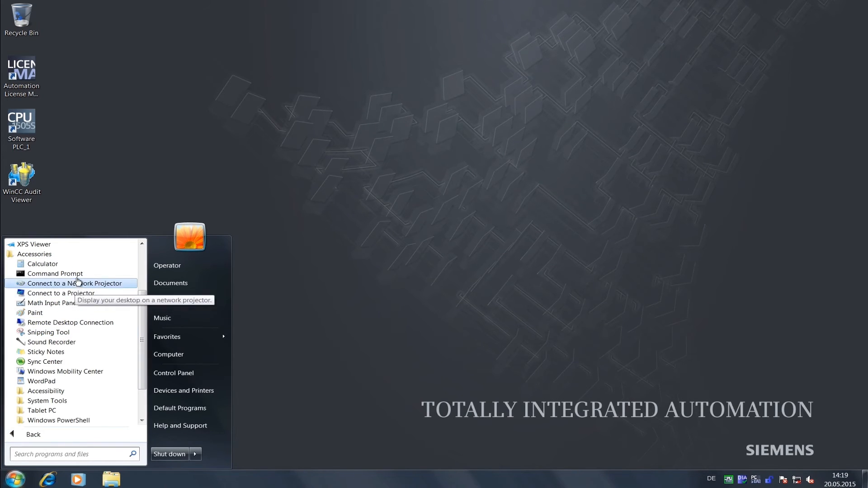
right_click(54, 273)
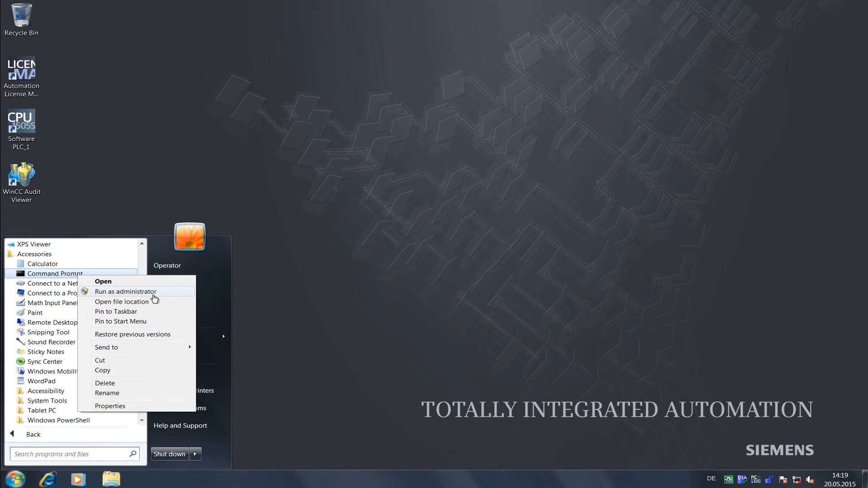
click(125, 292)
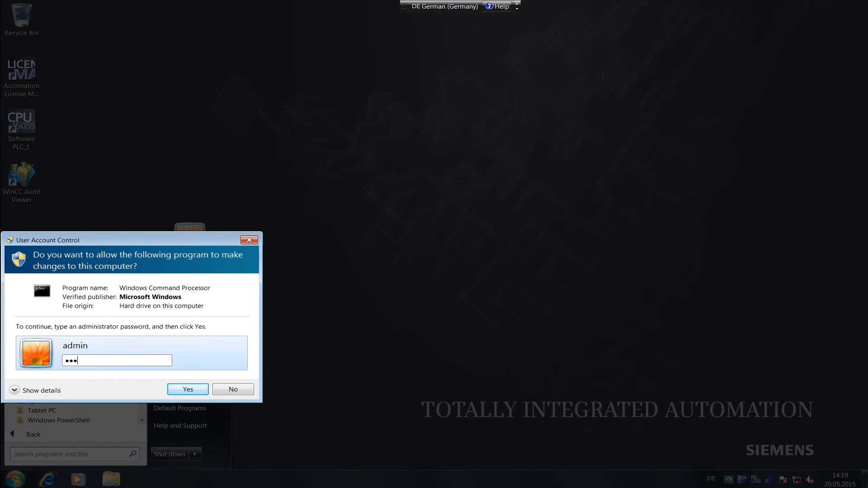
click(187, 389)
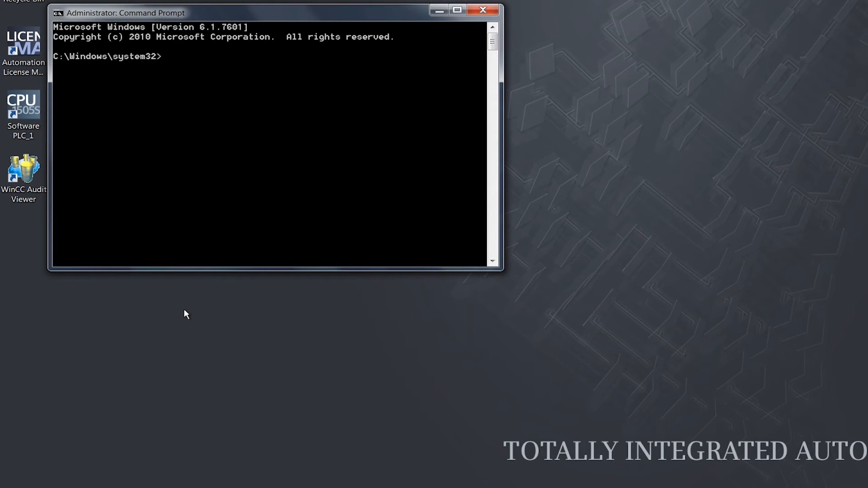
Run 'ewfmgr -?' and scroll up to view the usage, volume options and examples
text(ewf)
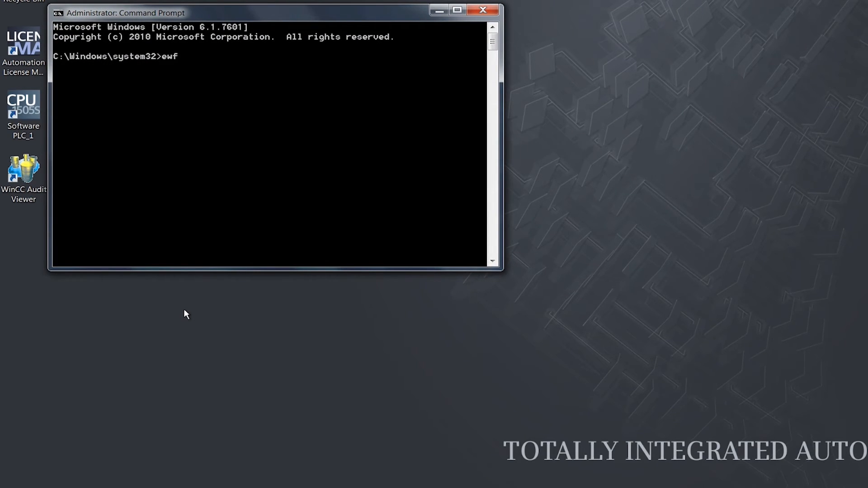
text(mgr -)
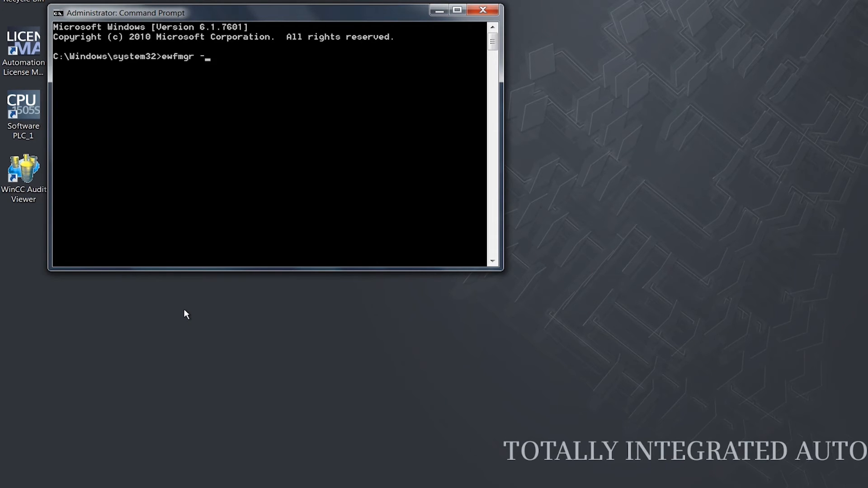
key(Return)
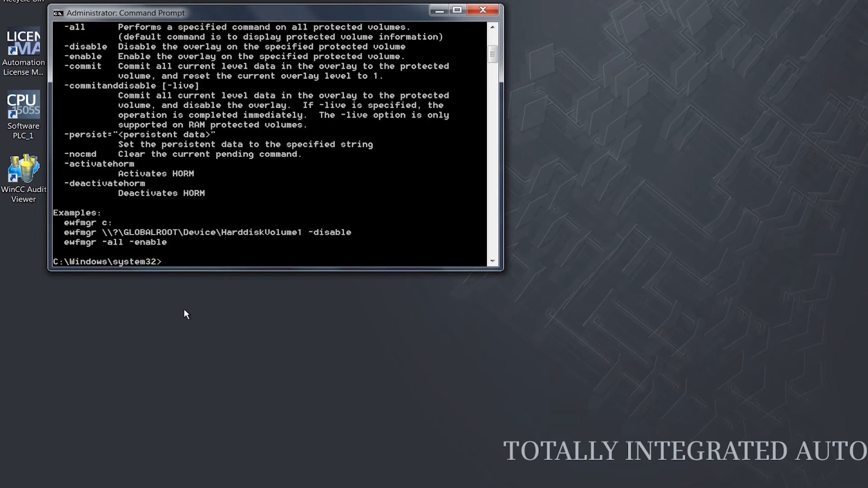
mouse_move(252, 271)
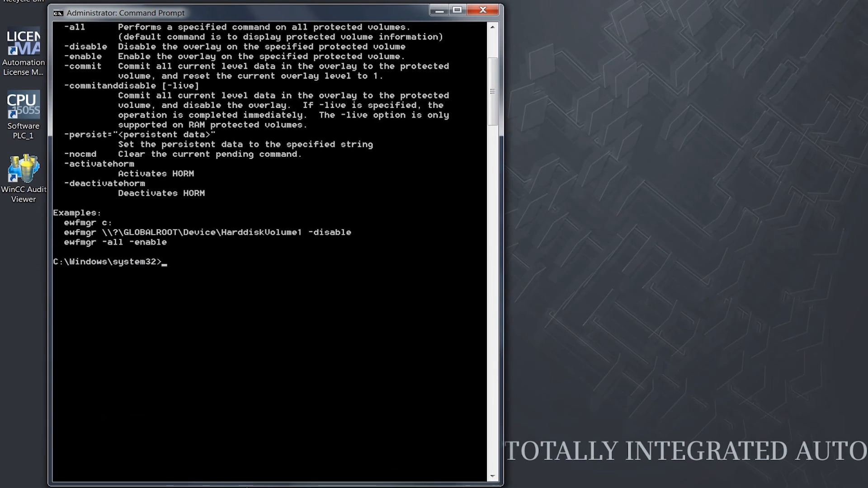
scroll(up, 3)
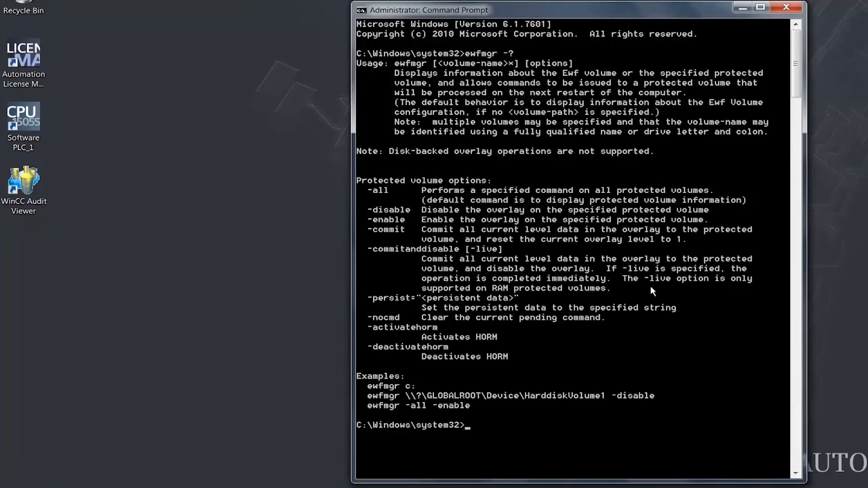
mouse_move(611, 447)
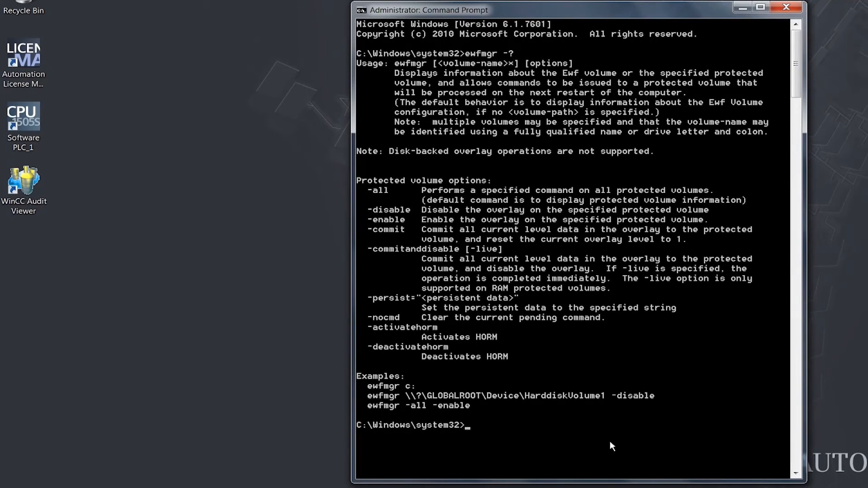
mouse_move(617, 450)
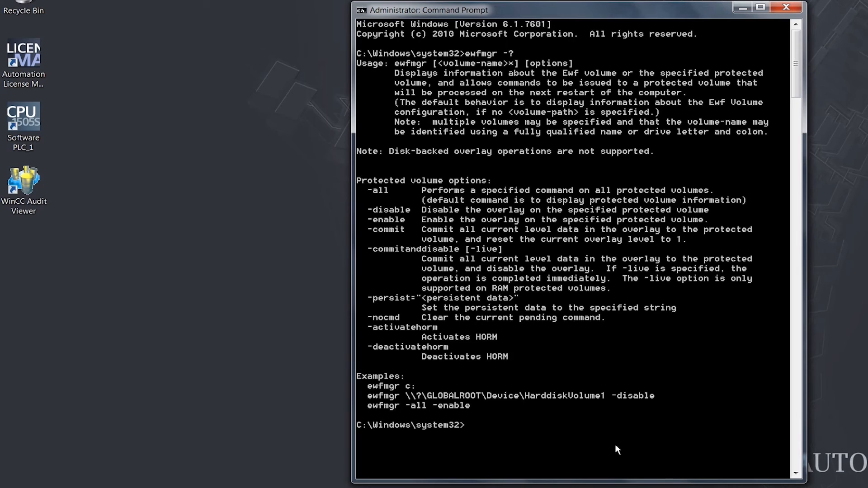
Run 'ewfmgr c: -enable', setting drive C's boot command to ENABLE
text(ewfm)
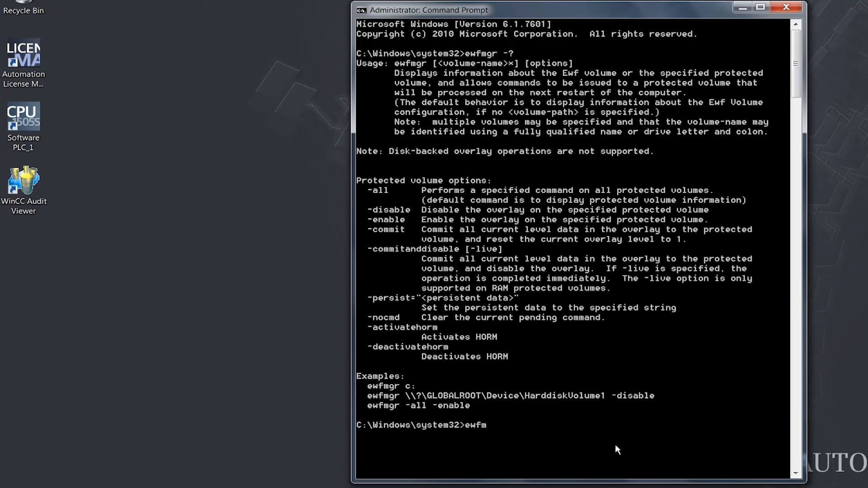
text(gr)
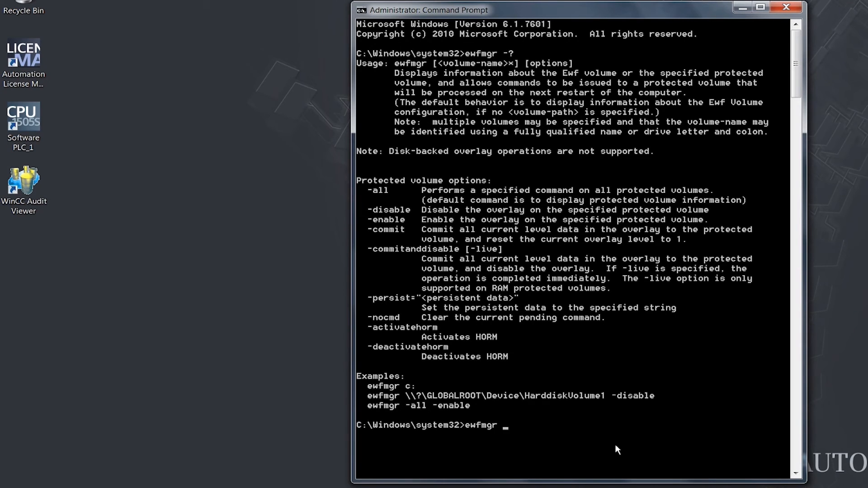
text(c:)
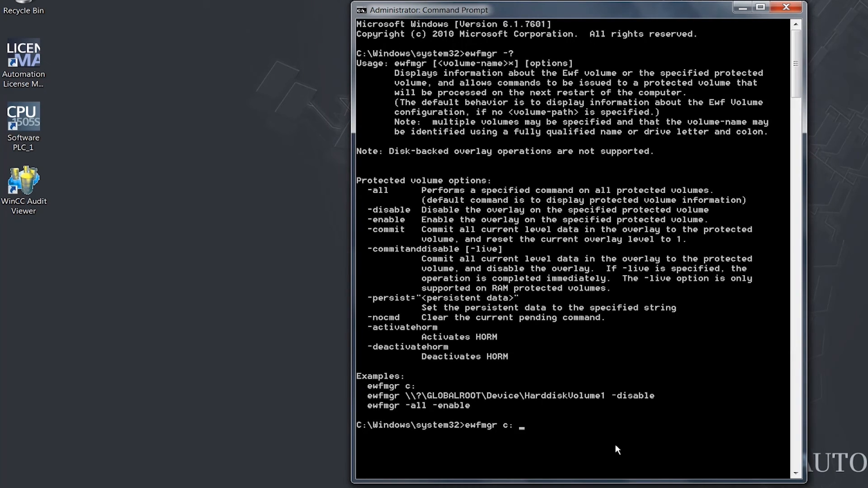
text(-e)
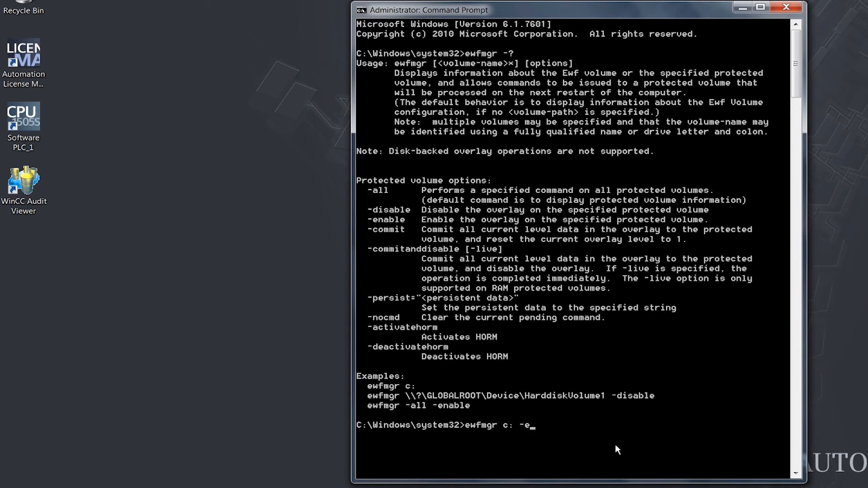
text(nable)
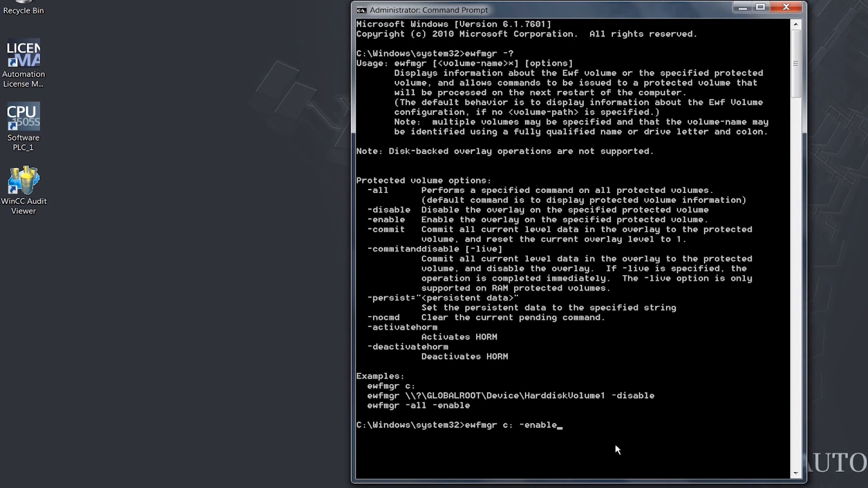
key(Return)
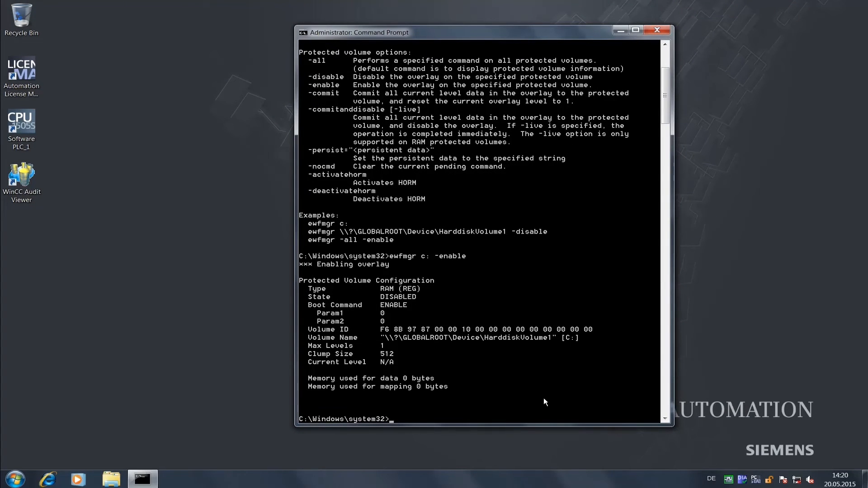
mouse_move(747, 459)
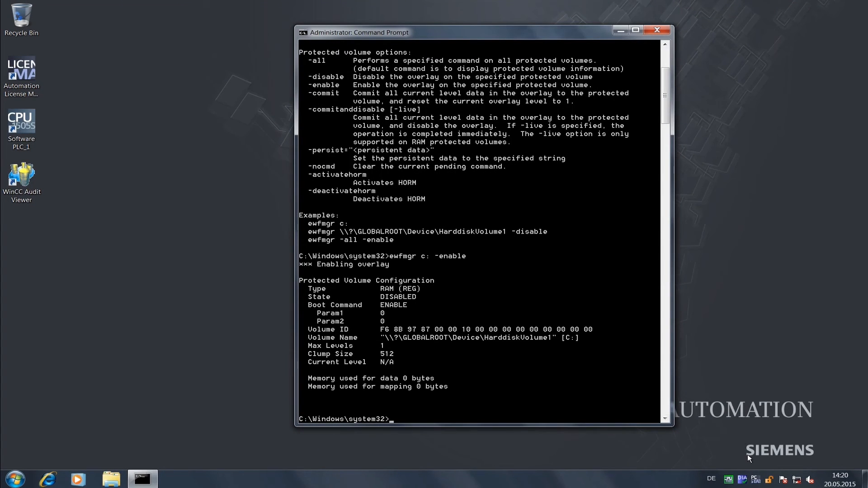
mouse_move(770, 478)
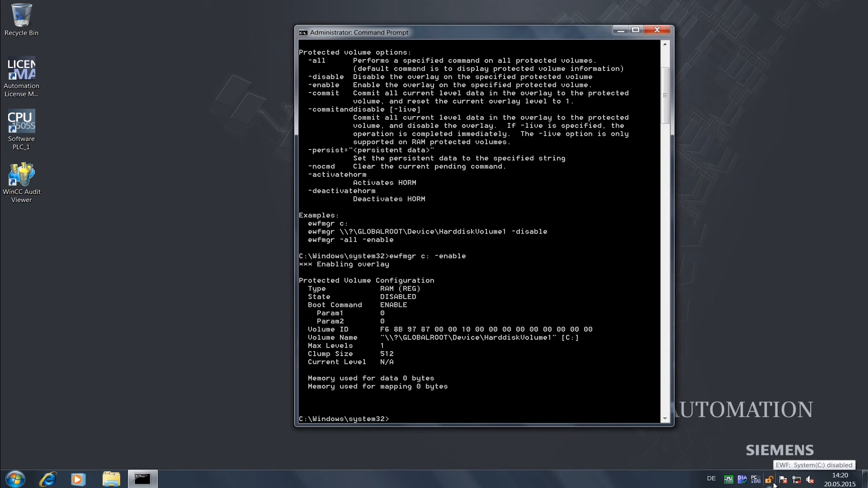
mouse_move(757, 461)
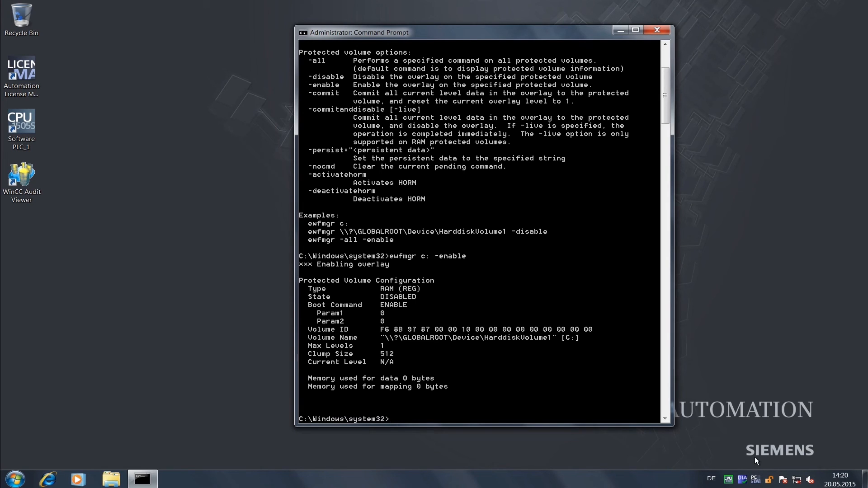